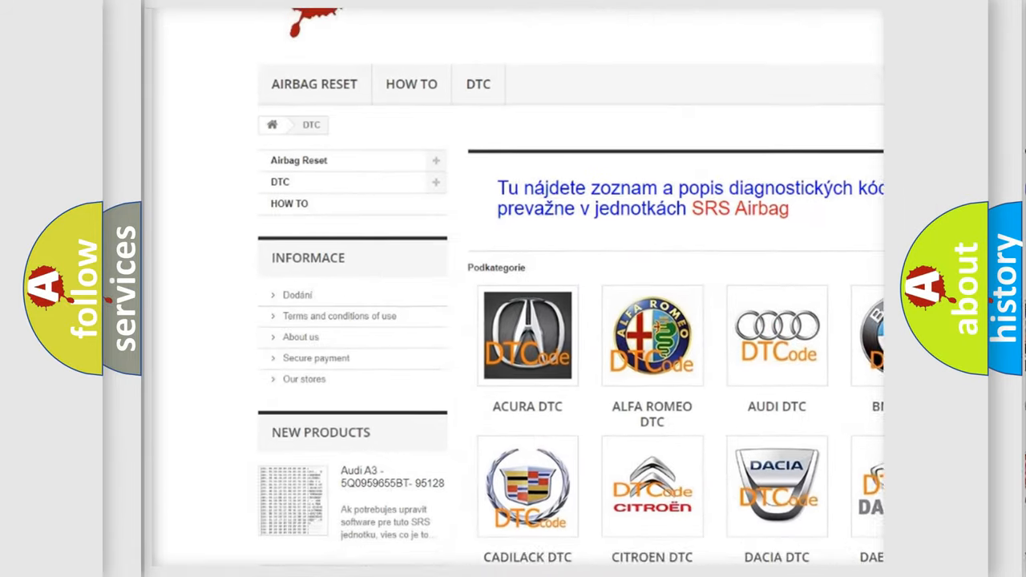
{"action": "scroll", "scroll_direction": "down", "scroll_amount": 3}
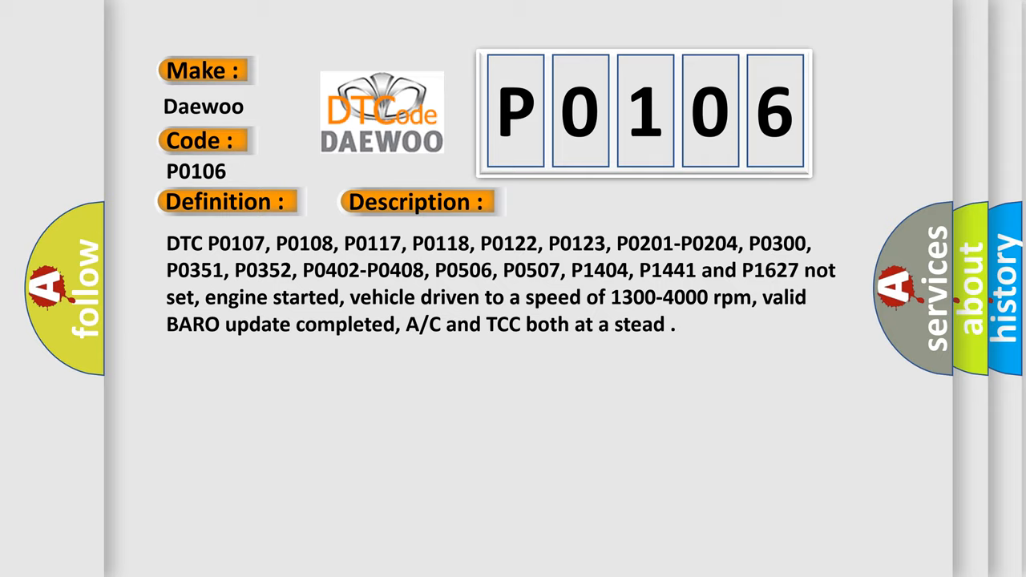
{"action": "left_click", "coordinate": [587, 202]}
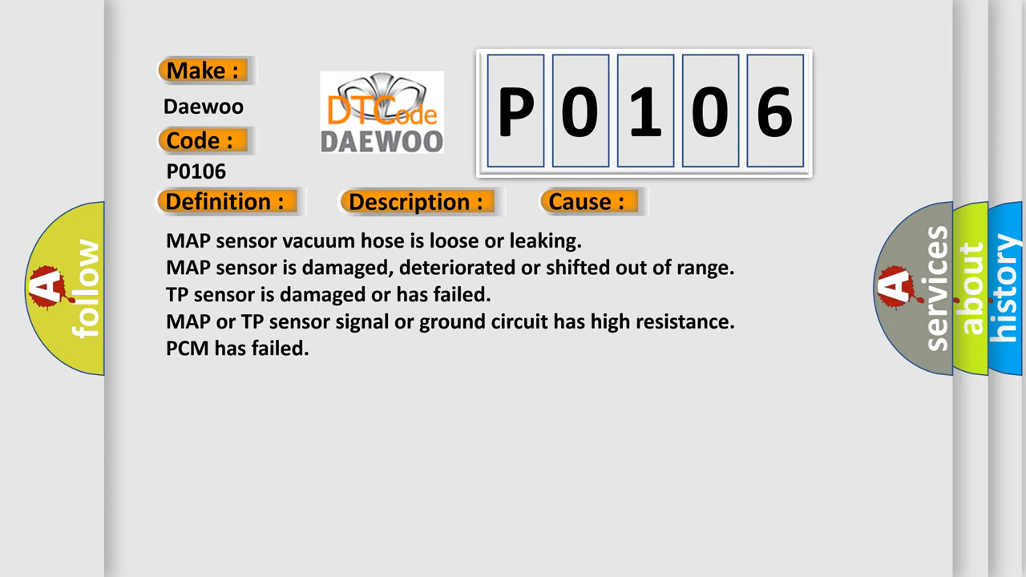